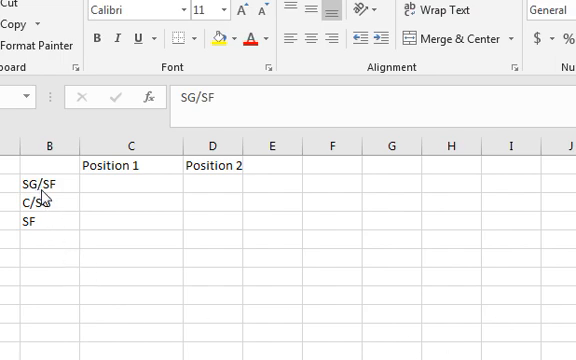
mouse_move(46, 252)
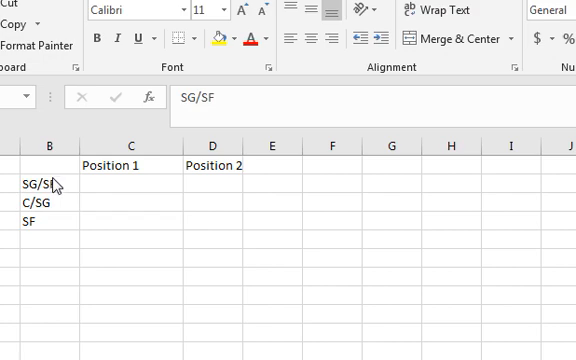
Step: Check entries SG/SF and C/SG, then begin typing =left(B2,find("/",B2) in C2
click(40, 211)
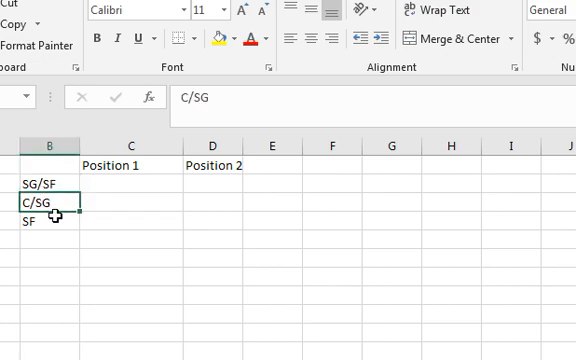
click(40, 184)
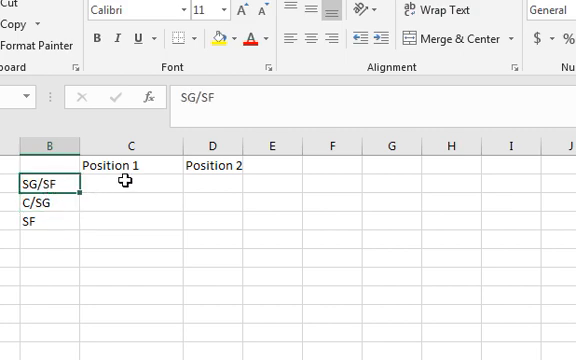
mouse_move(75, 201)
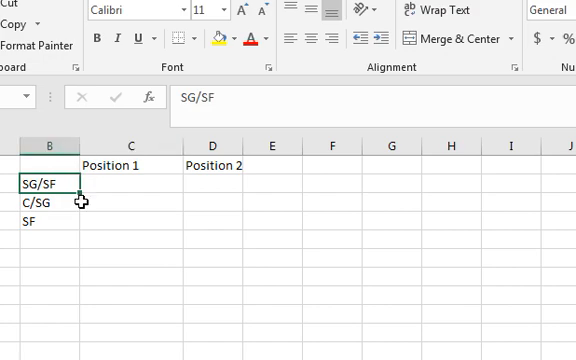
mouse_move(122, 199)
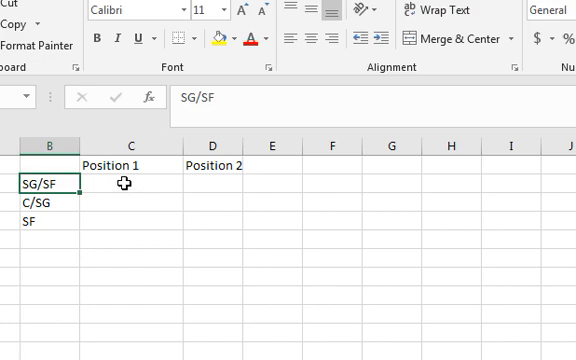
mouse_move(127, 267)
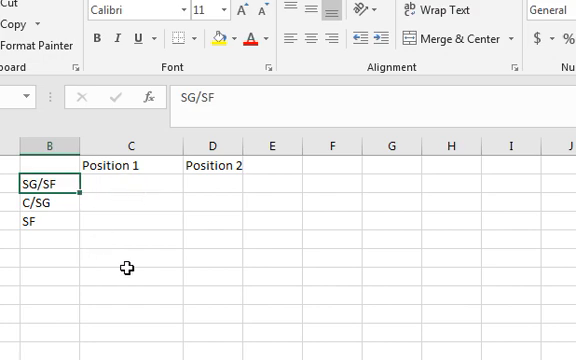
mouse_move(228, 290)
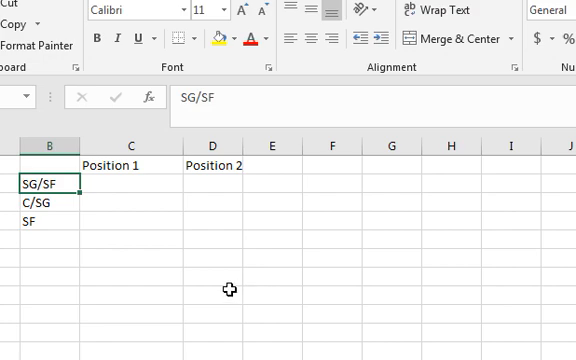
mouse_move(122, 185)
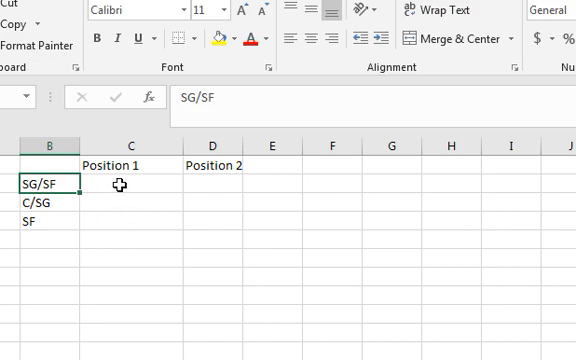
click(135, 188)
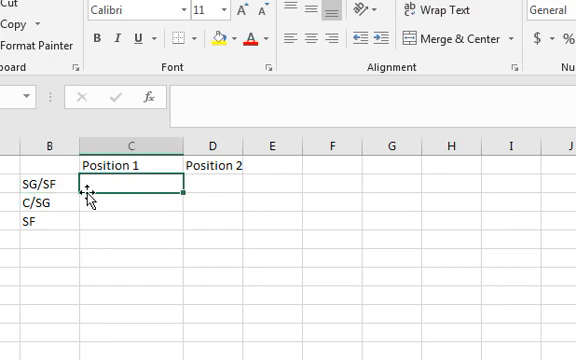
mouse_move(45, 190)
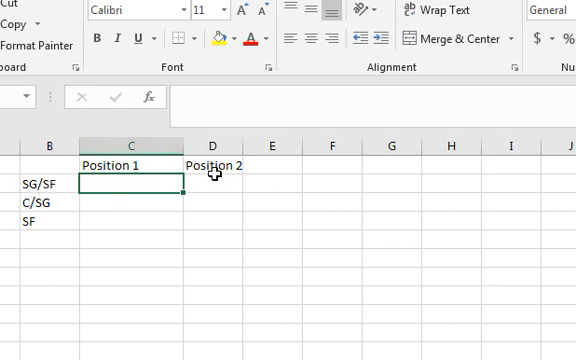
mouse_move(216, 219)
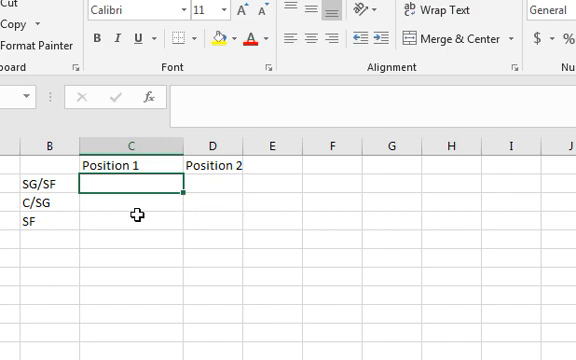
text(=left(B2,)
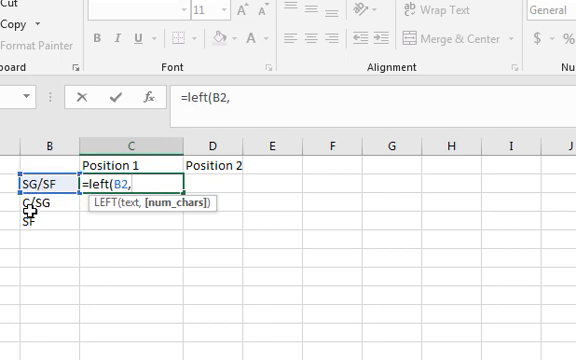
mouse_move(46, 208)
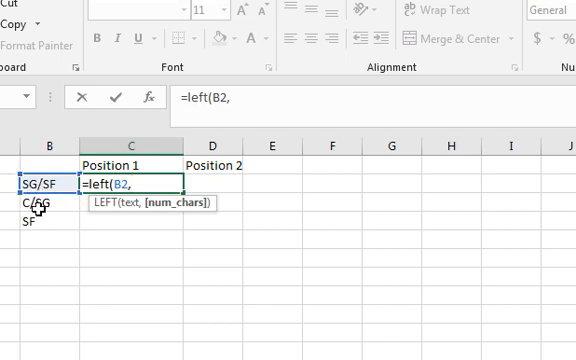
mouse_move(96, 234)
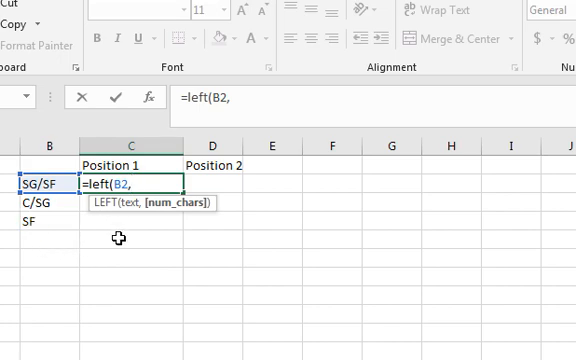
text(find)
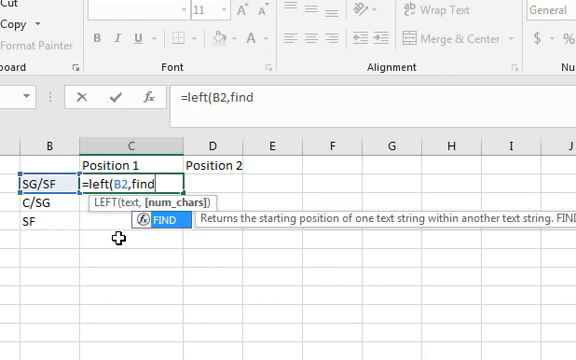
text(()
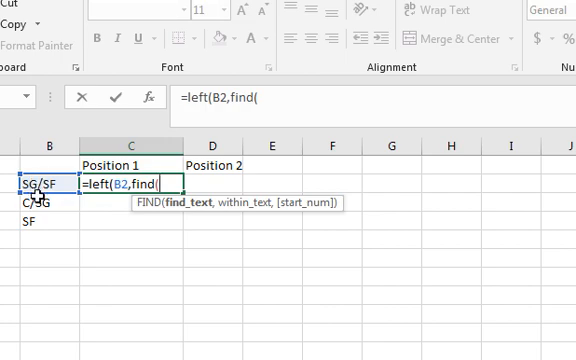
mouse_move(150, 261)
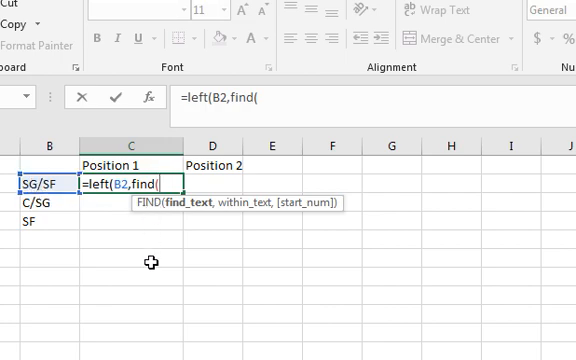
text("/")
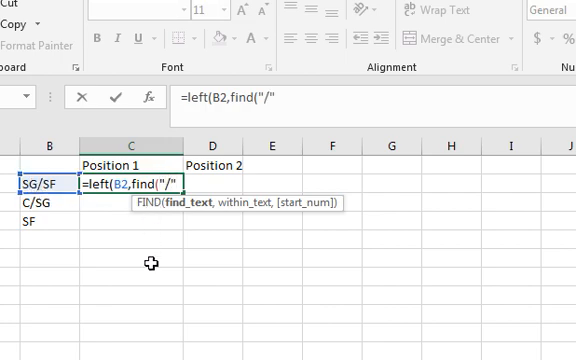
text(,B2)
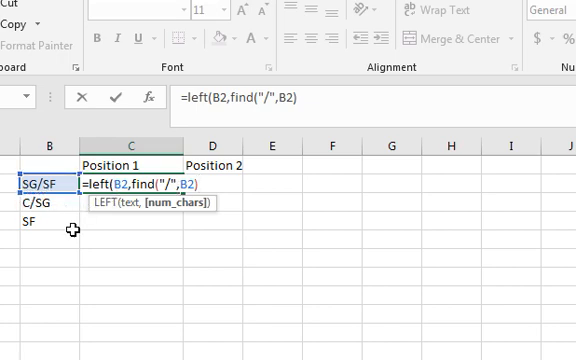
Step: Finish Position 1 as =LEFT(B2,FIND("/",B2)-1), fill to C4, and inspect SF's #VALUE!
text())
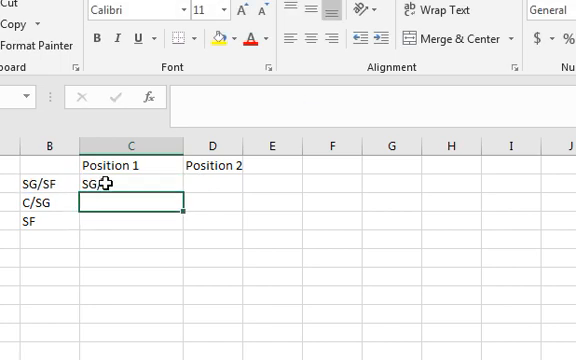
text(=LEFT(B2,FIND("/",B2)))
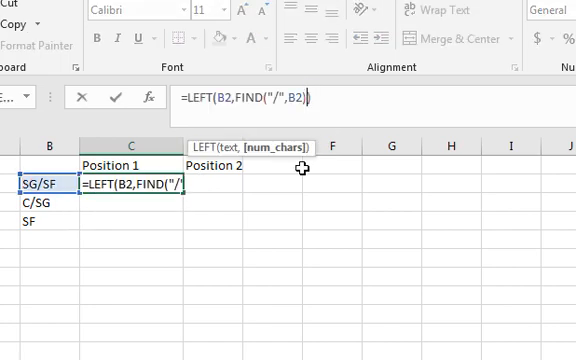
text(-1)
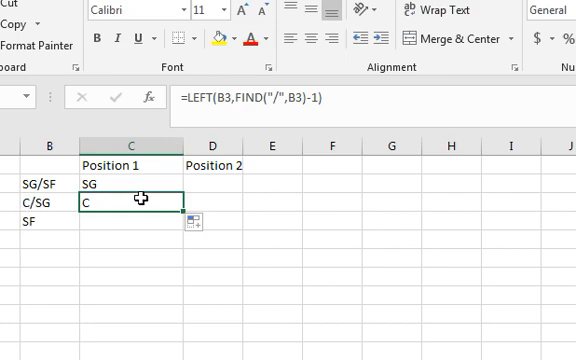
click(130, 222)
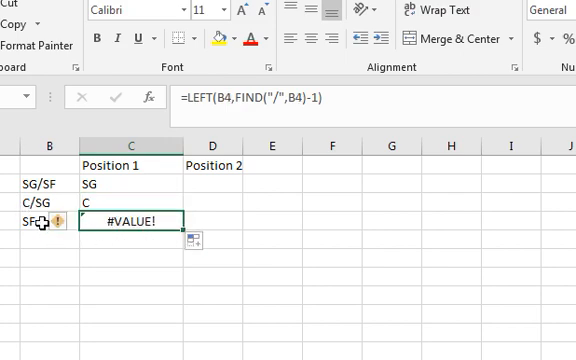
click(44, 219)
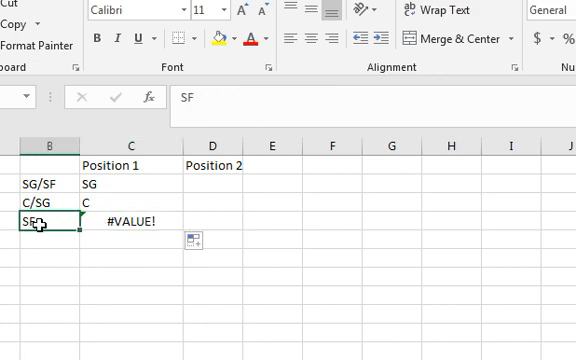
Step: Wrap C2 in =IF(LEN(B2)<3,B2,LEFT(B2,FIND("/",B2)-1)) and fill down to C4
click(133, 224)
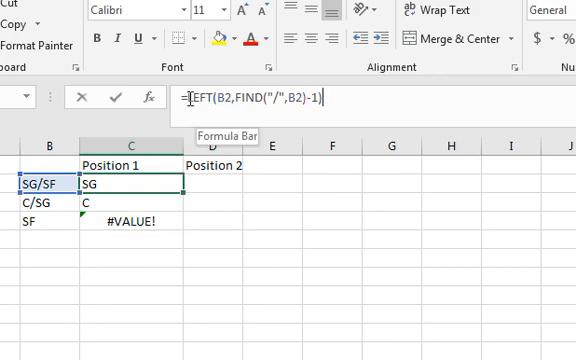
text(if(len(B2)
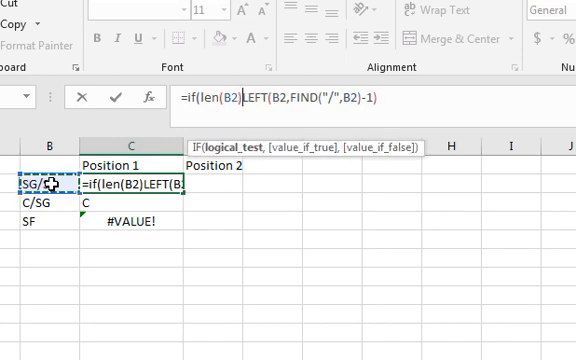
text(<)
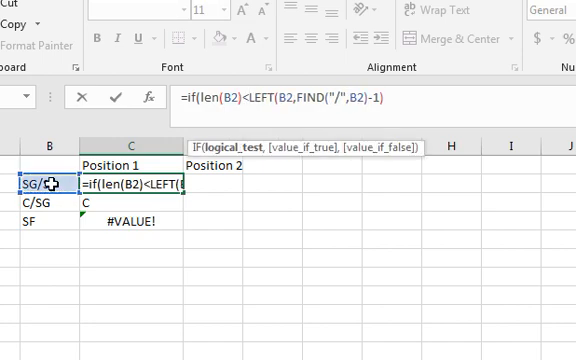
text(3,B2,)
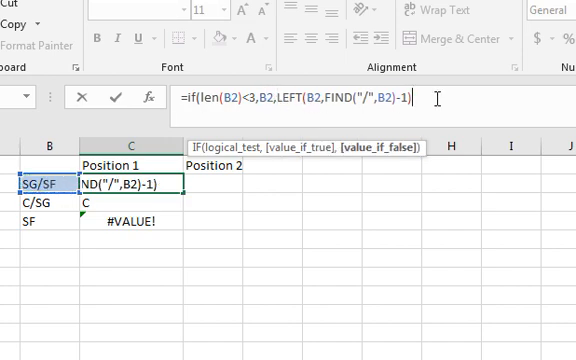
text())
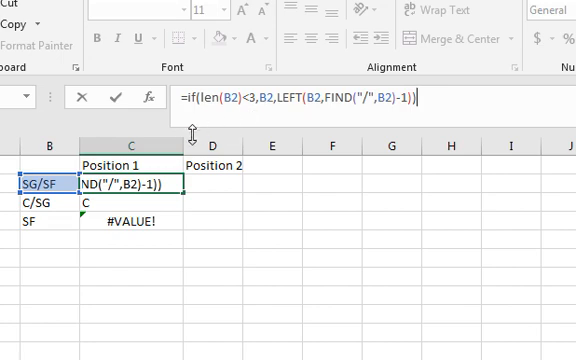
mouse_move(257, 118)
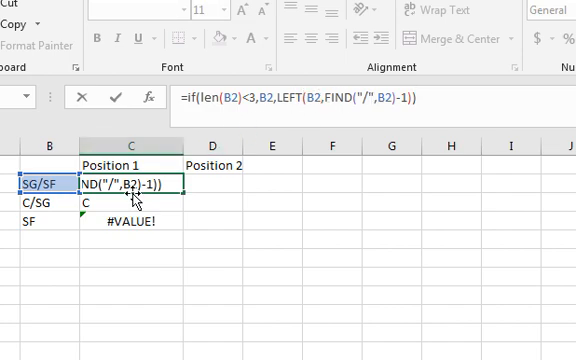
mouse_move(28, 268)
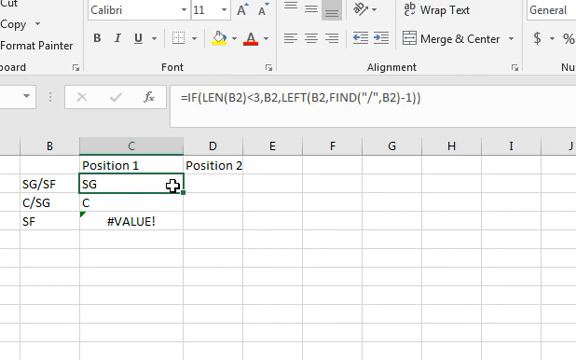
drag(135, 184, 135, 221)
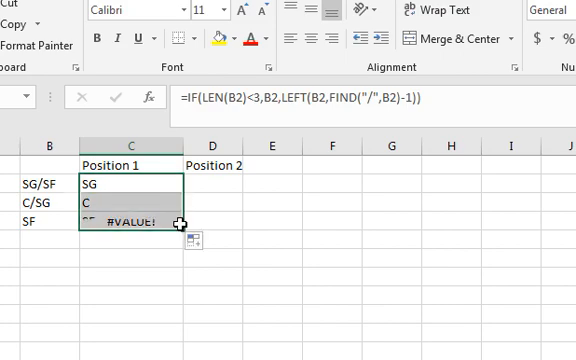
click(126, 218)
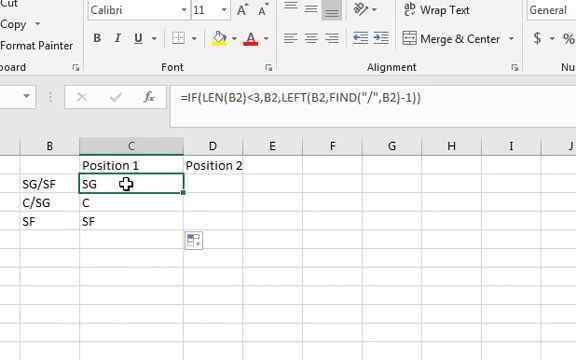
click(225, 182)
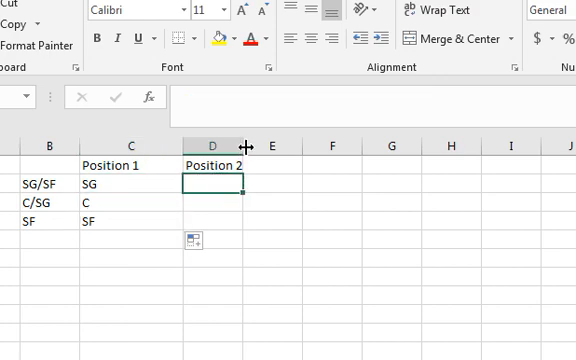
Step: Widen column D and enter =RIGHT(B2,LEN(B2)-FIND("/",B2)) in D2
drag(261, 138, 261, 138)
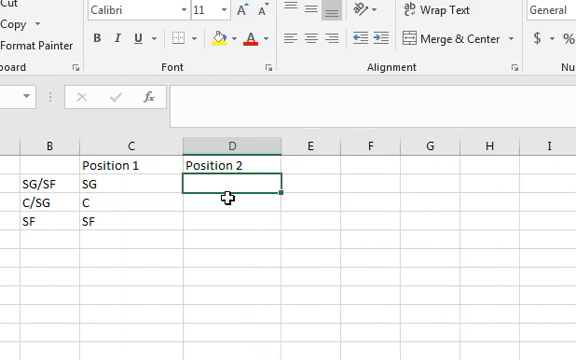
text(=right()
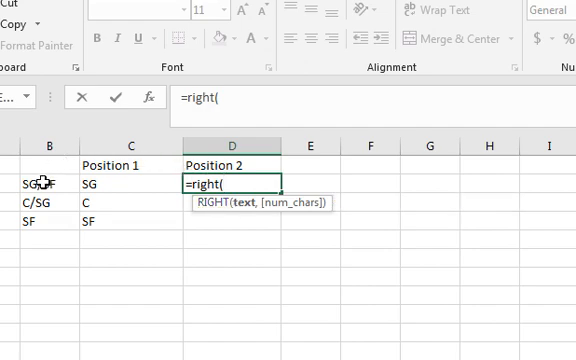
click(38, 185)
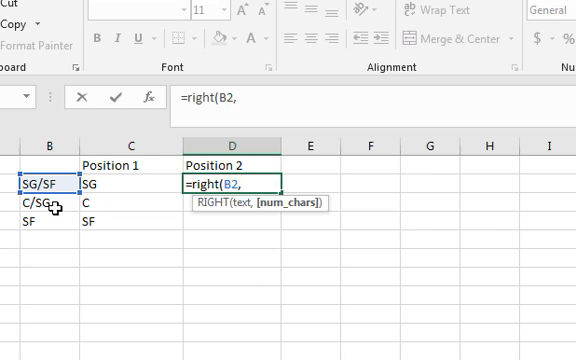
mouse_move(142, 265)
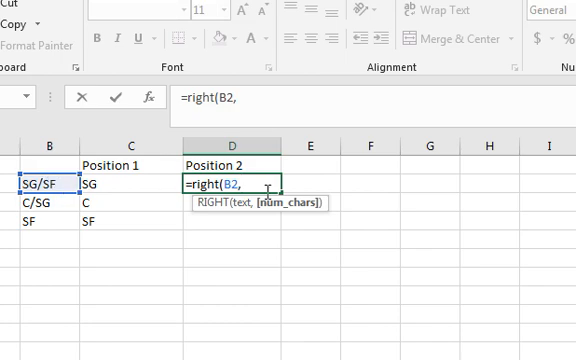
text(len(B2)
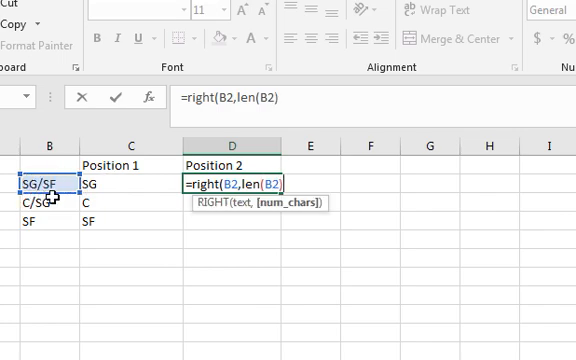
text(-)
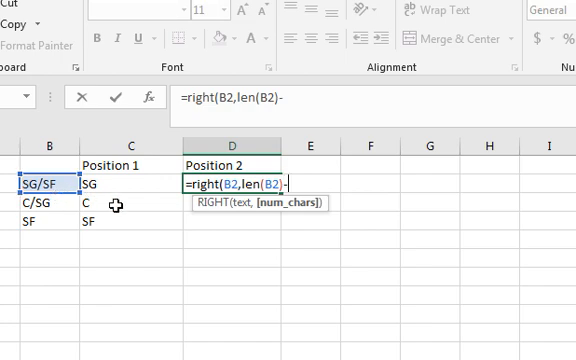
text(find)
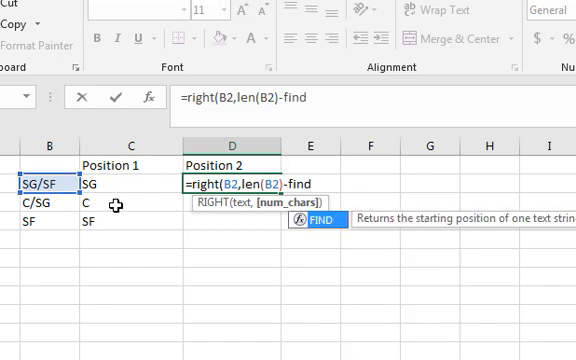
text(()
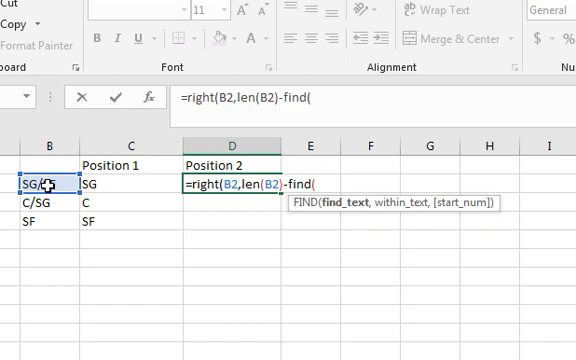
text("/)
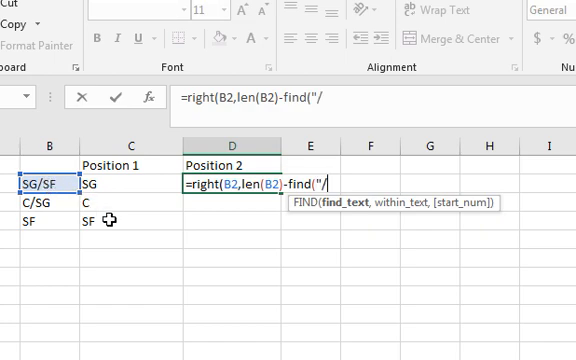
text(,B2)
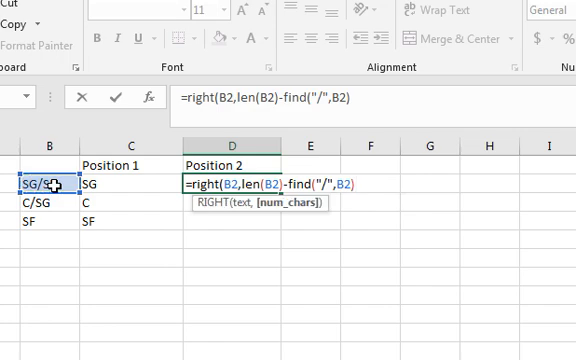
text())
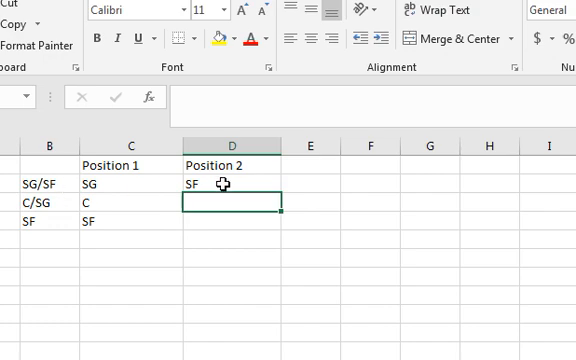
Step: Copy the D2 RIGHT formula down so C/SG yields SG
click(215, 184)
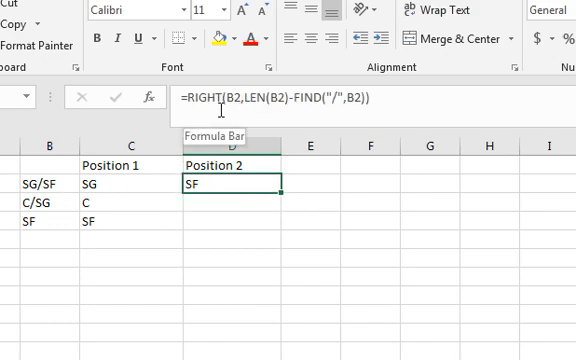
mouse_move(55, 186)
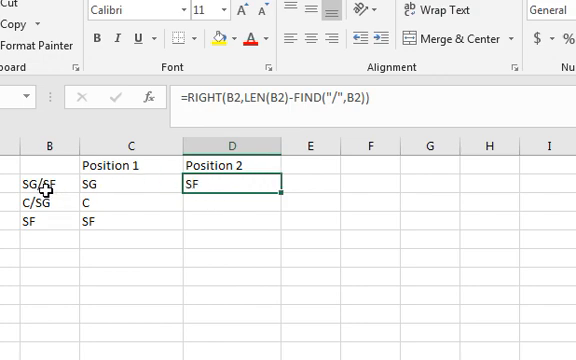
mouse_move(284, 191)
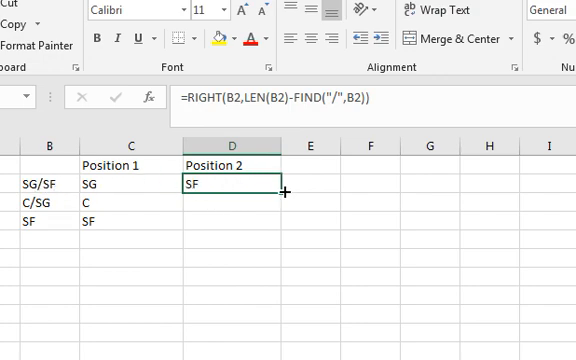
click(235, 205)
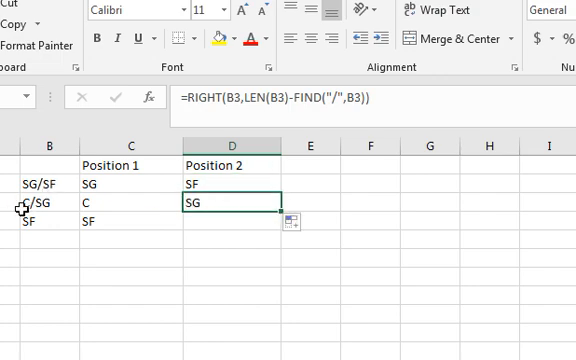
mouse_move(22, 210)
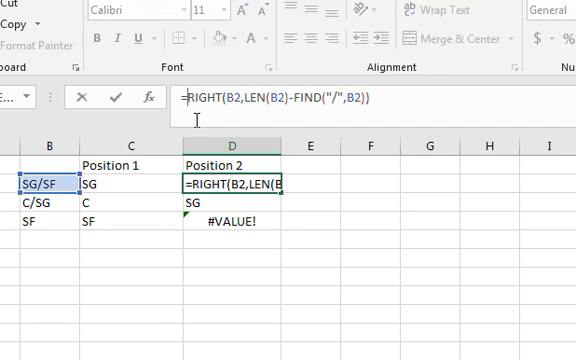
Step: Start rewrapping D2 as =IF(LEN(B2)<3,"",RIGHT(...)) to blank single positions
text(=if(I)
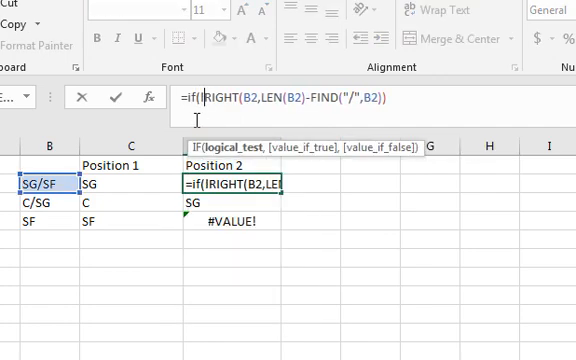
text(len(B2)
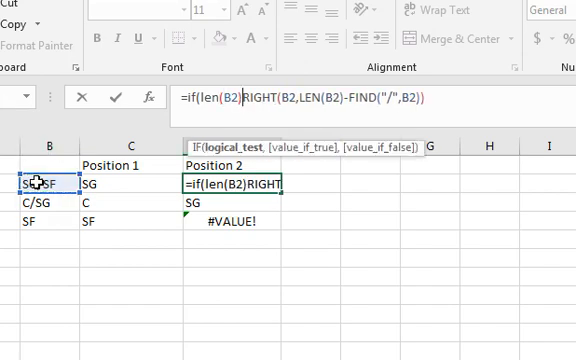
text(<3)
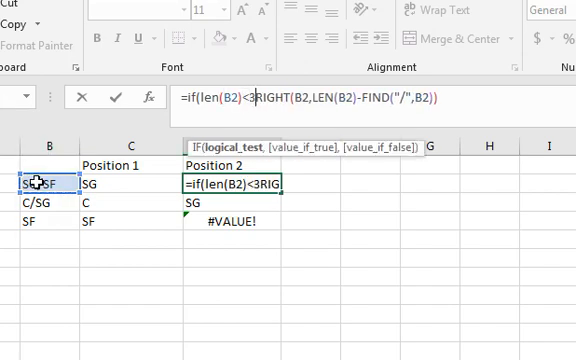
text(,"",)
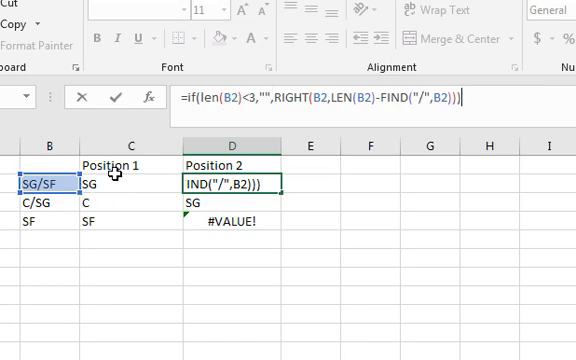
mouse_move(114, 213)
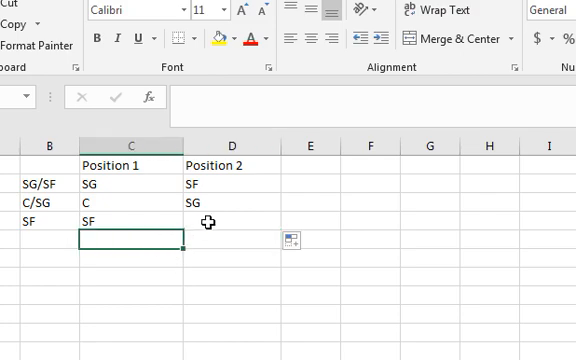
mouse_move(45, 216)
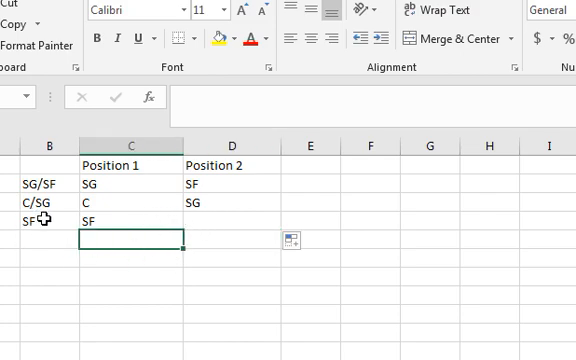
Step: Change row 4's position SF to SF/c, then review the C/SG Position 2 formula
click(49, 219)
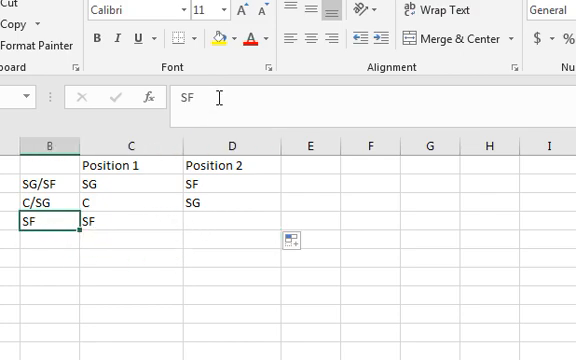
text(/c)
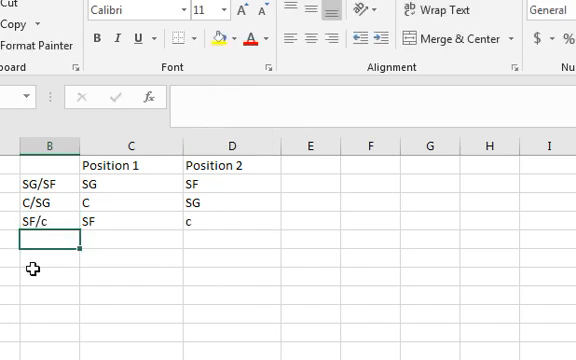
click(52, 222)
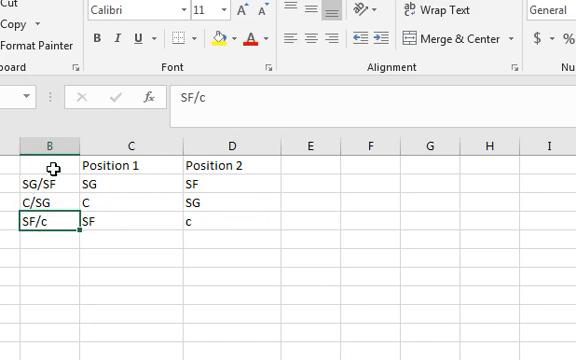
mouse_move(145, 251)
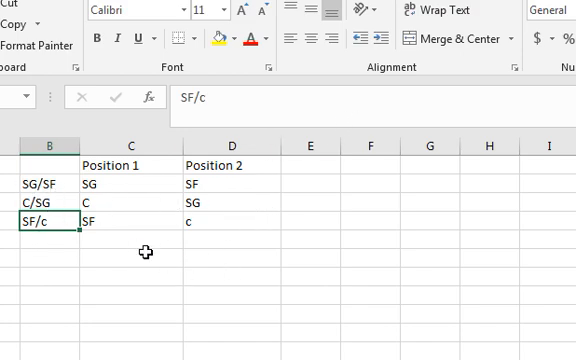
click(237, 196)
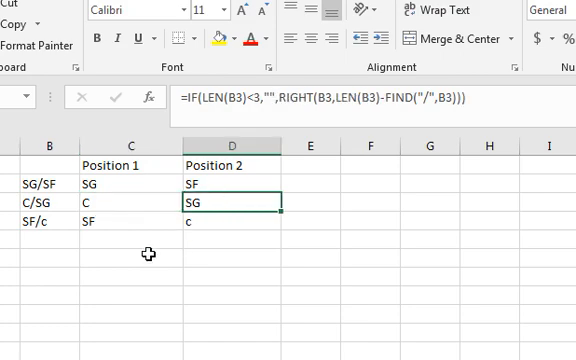
click(128, 259)
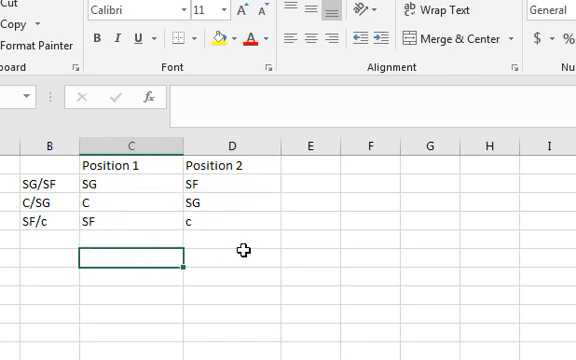